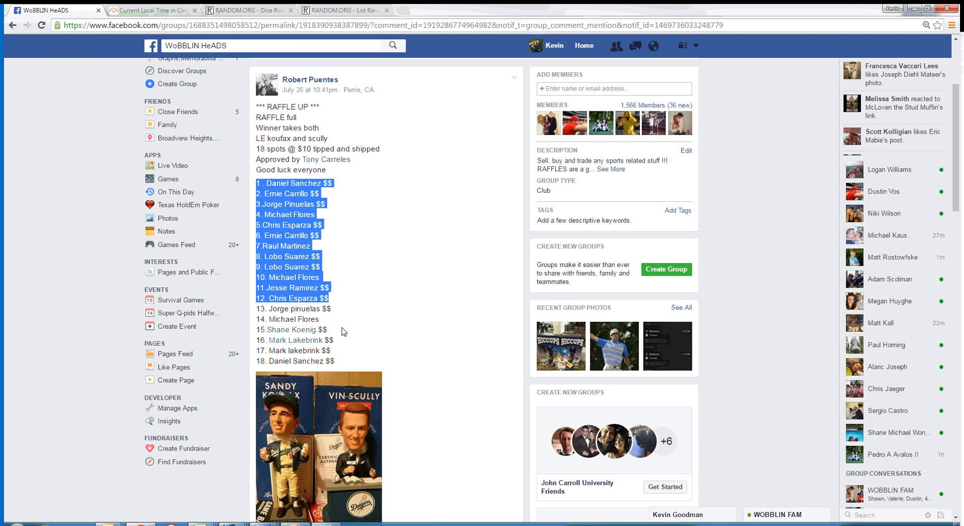
- Review the raffle post's 18 names and check Cleveland's current local time
scroll(down, 3)
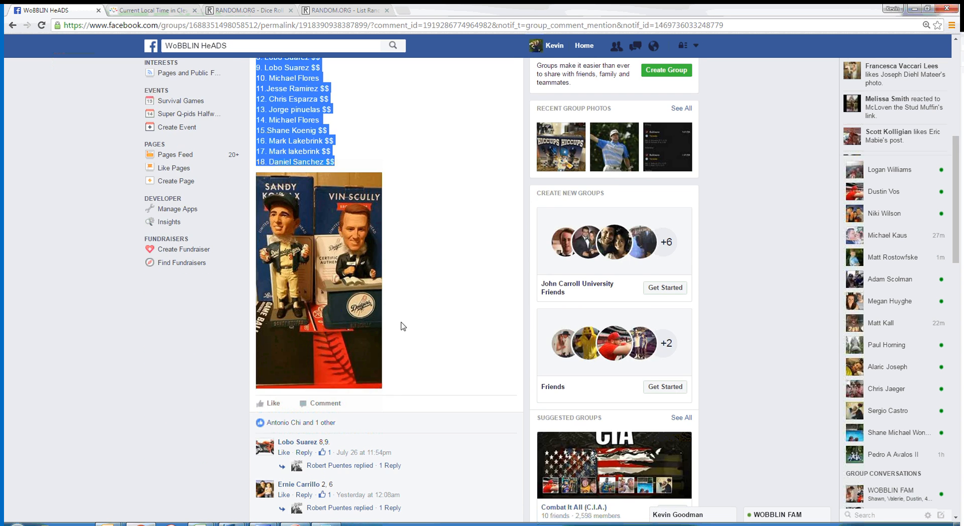
scroll(down, 3)
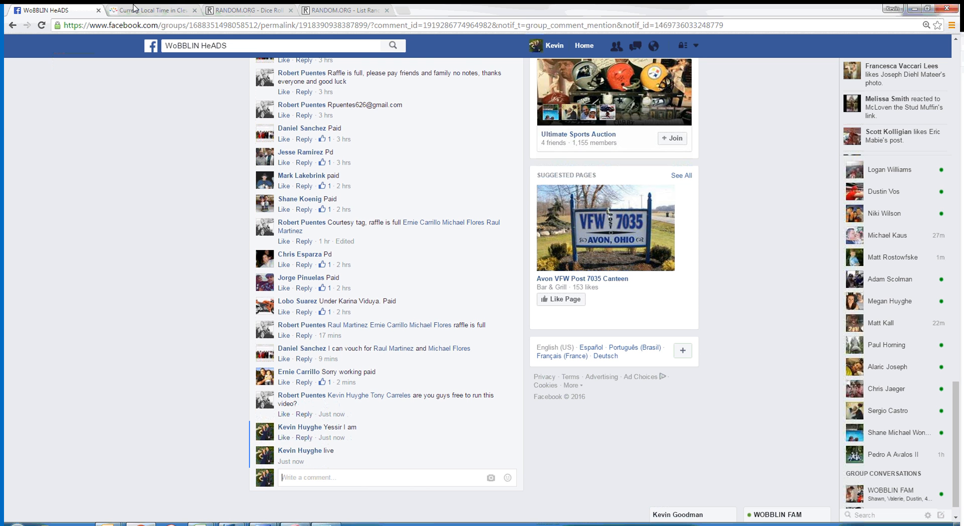
click(151, 10)
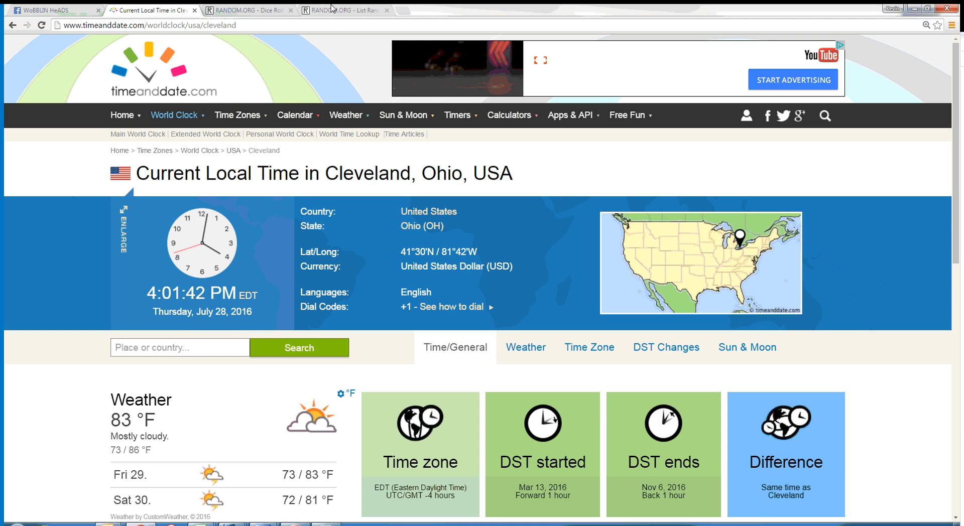
- Roll the two virtual dice, then return to the List Randomizer holding the pasted names
click(345, 10)
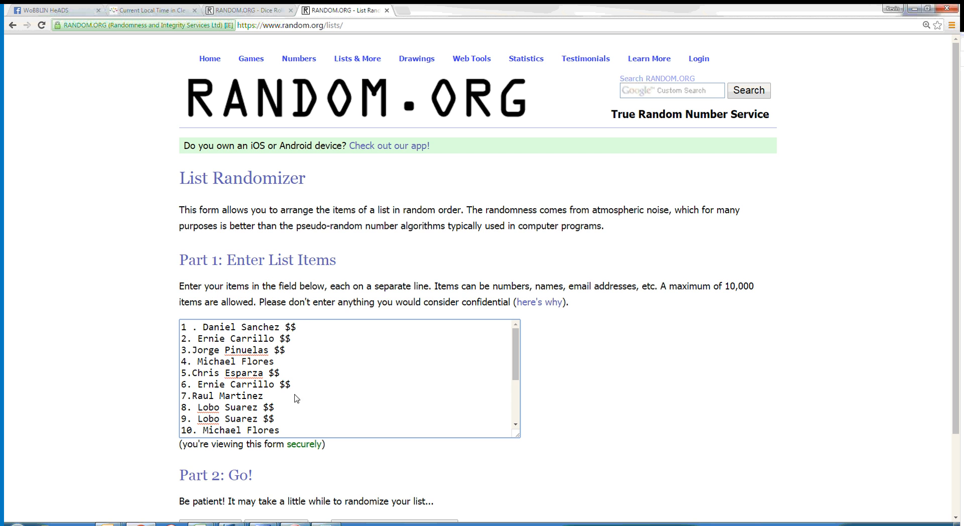
click(249, 10)
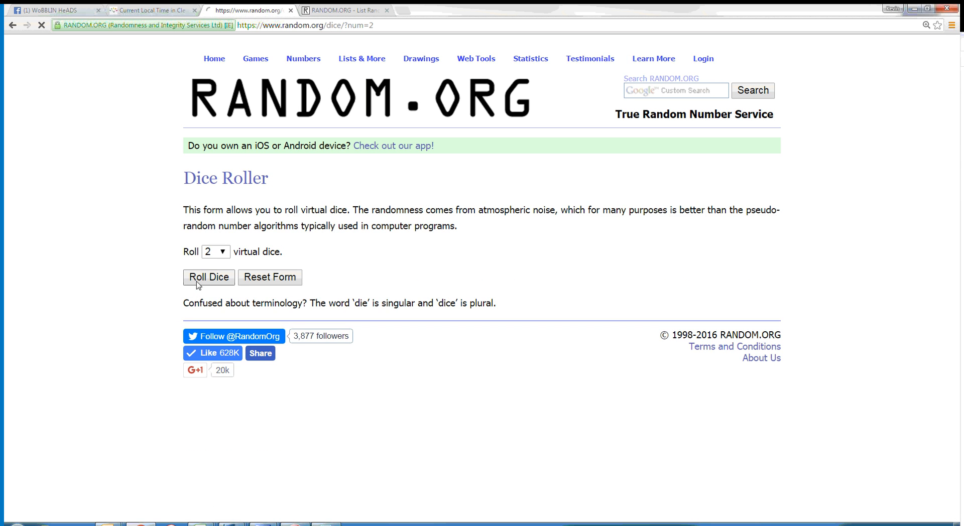
click(344, 10)
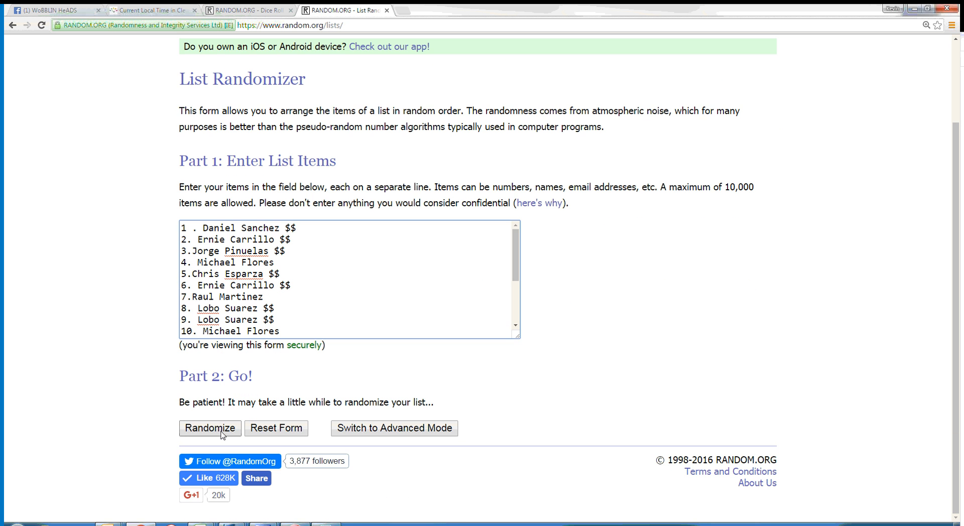
- Randomize the 18-name raffle list repeatedly until it reports 5 times
click(209, 428)
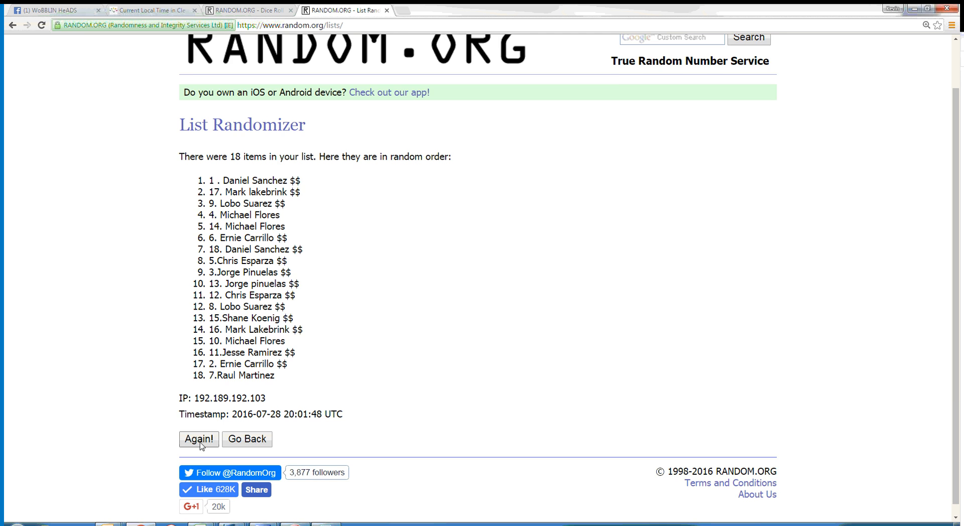
click(198, 439)
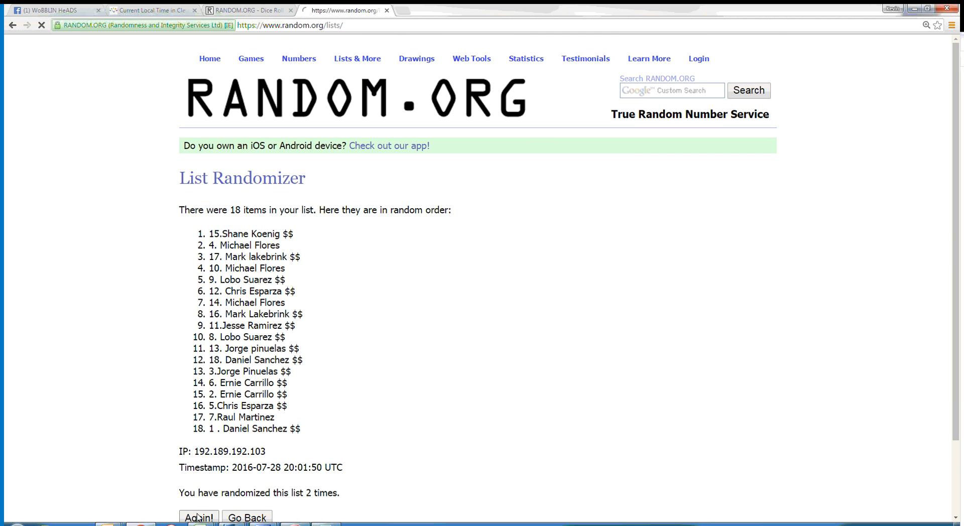
click(197, 516)
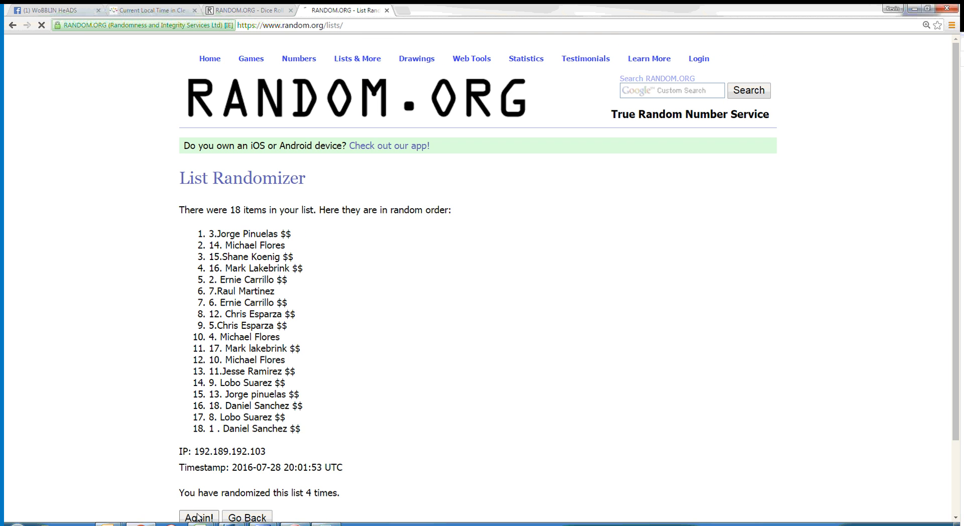
click(198, 516)
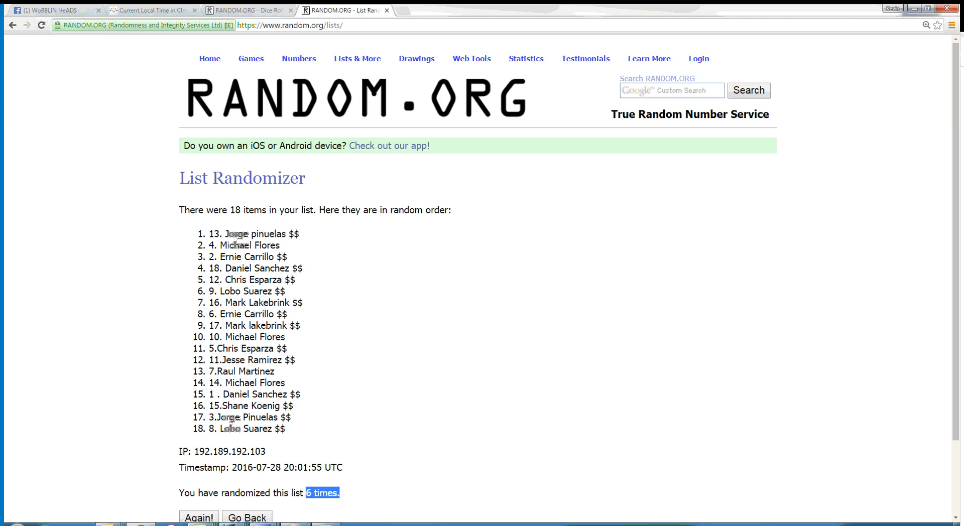
- Recheck Cleveland's local time and return to the Facebook raffle thread
click(150, 10)
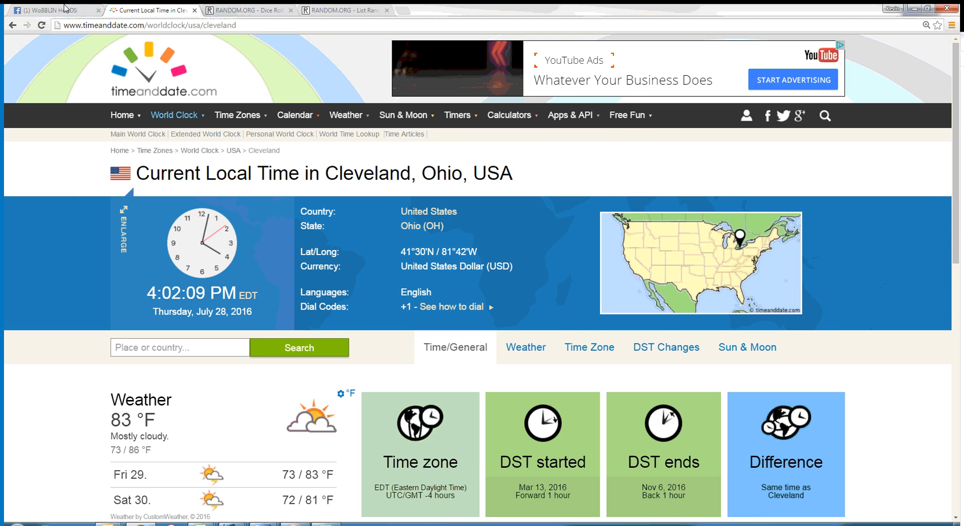
click(52, 10)
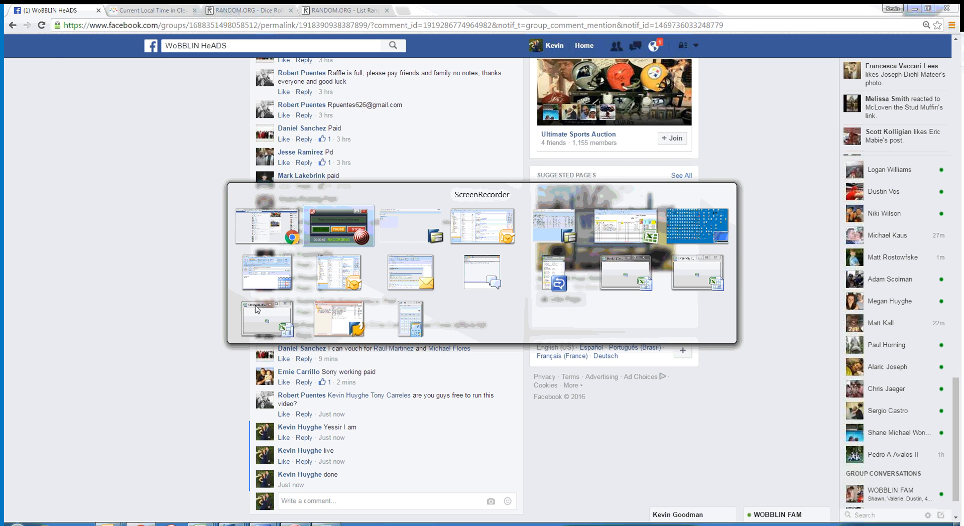